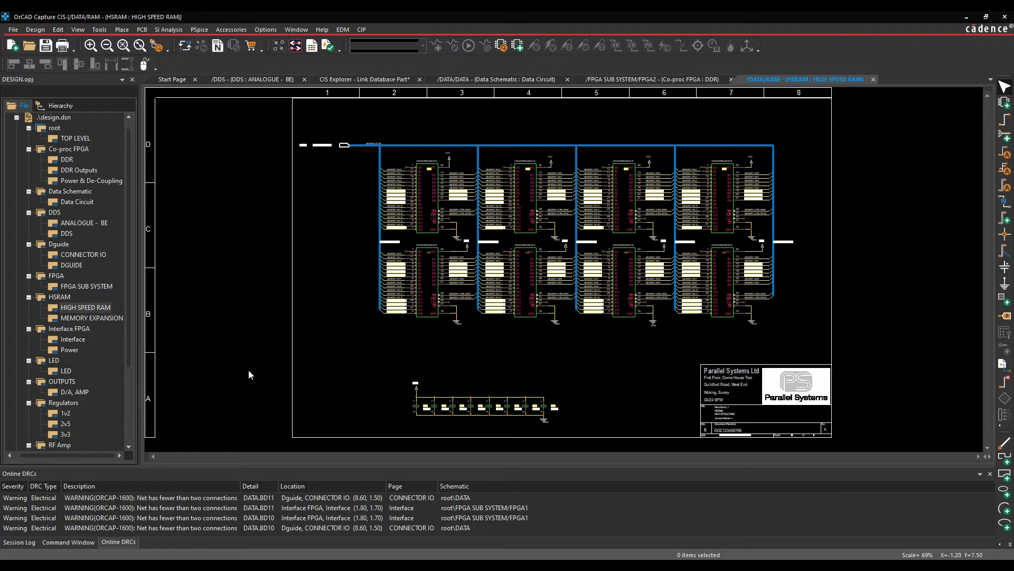
{"action": "mouse_move", "coordinate": [279, 349]}
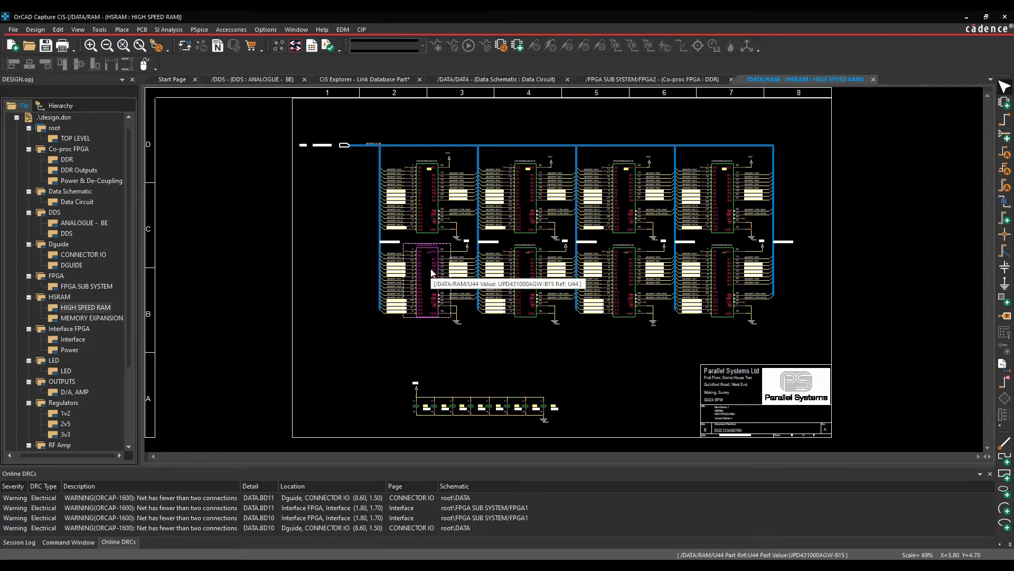
Review part U32's properties from the D/A AMP schematic page
{"action": "right_click", "coordinate": [431, 271]}
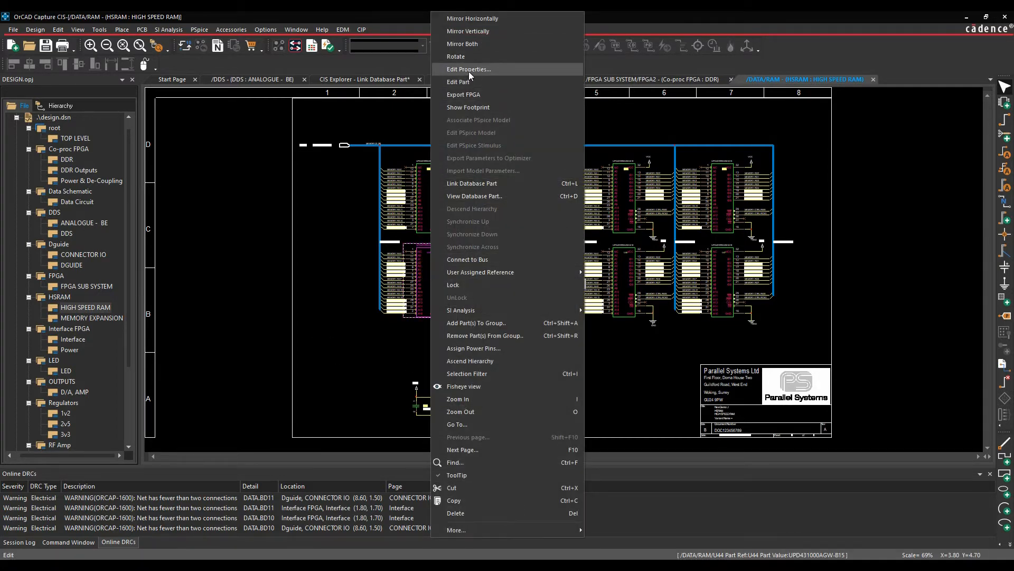
{"action": "left_click", "coordinate": [468, 69]}
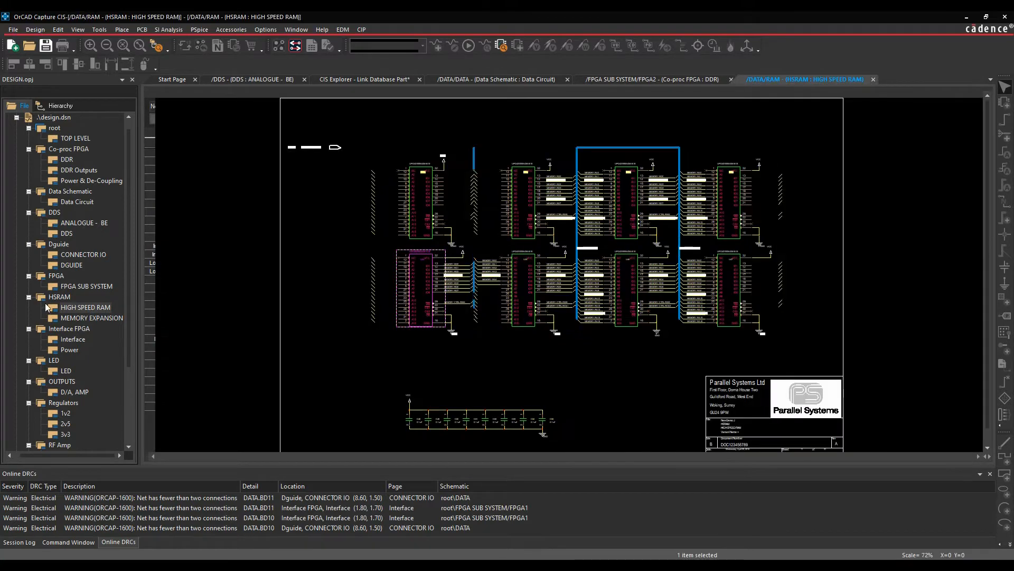
{"action": "left_click", "coordinate": [74, 391]}
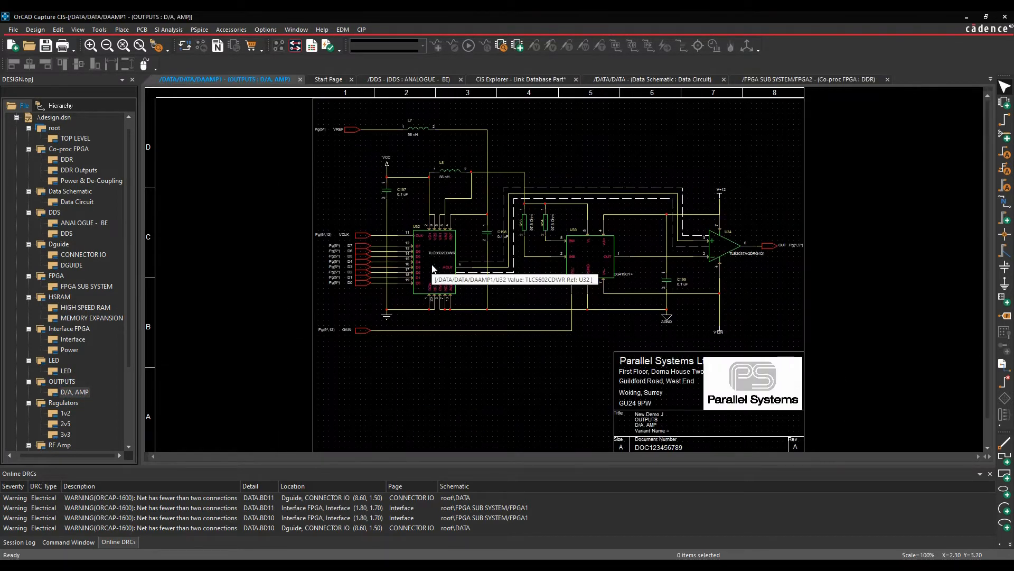
{"action": "double_click", "coordinate": [433, 269]}
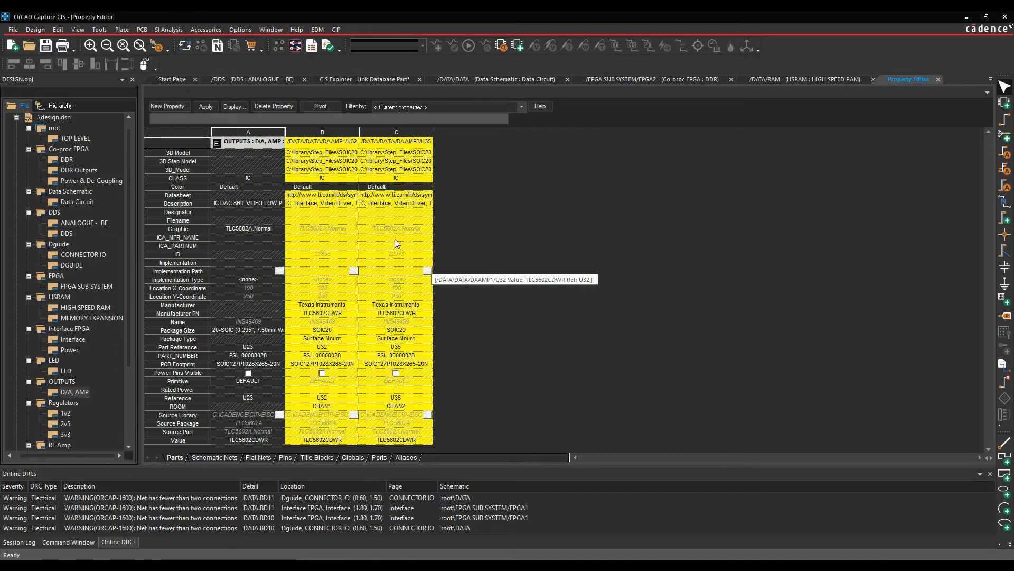
{"action": "mouse_move", "coordinate": [389, 243]}
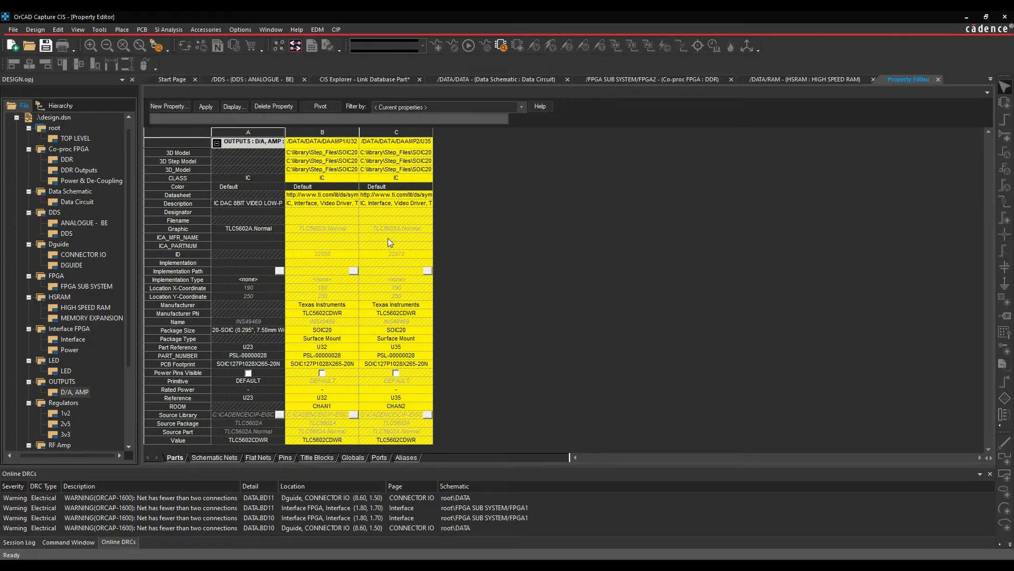
{"action": "left_click", "coordinate": [321, 347]}
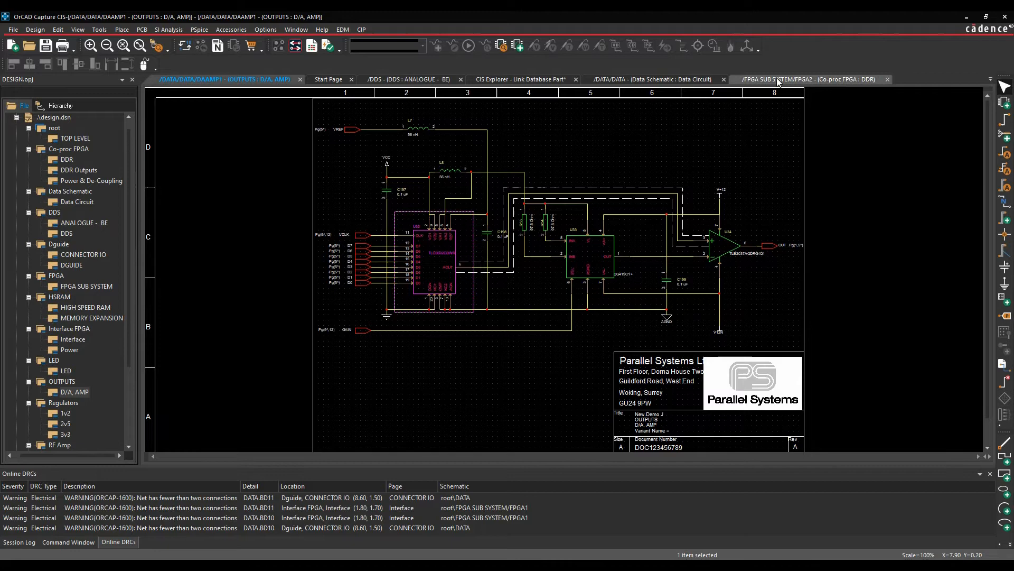
Browse the DDR and Data Circuit pages and bring U44 into the Property Editor
{"action": "left_click", "coordinate": [808, 79]}
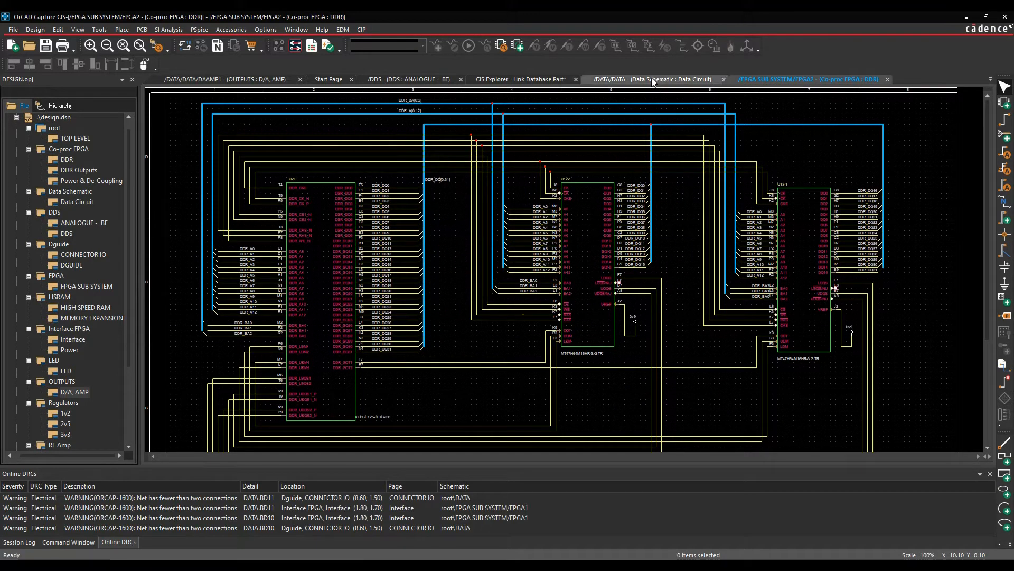
{"action": "left_click", "coordinate": [646, 79]}
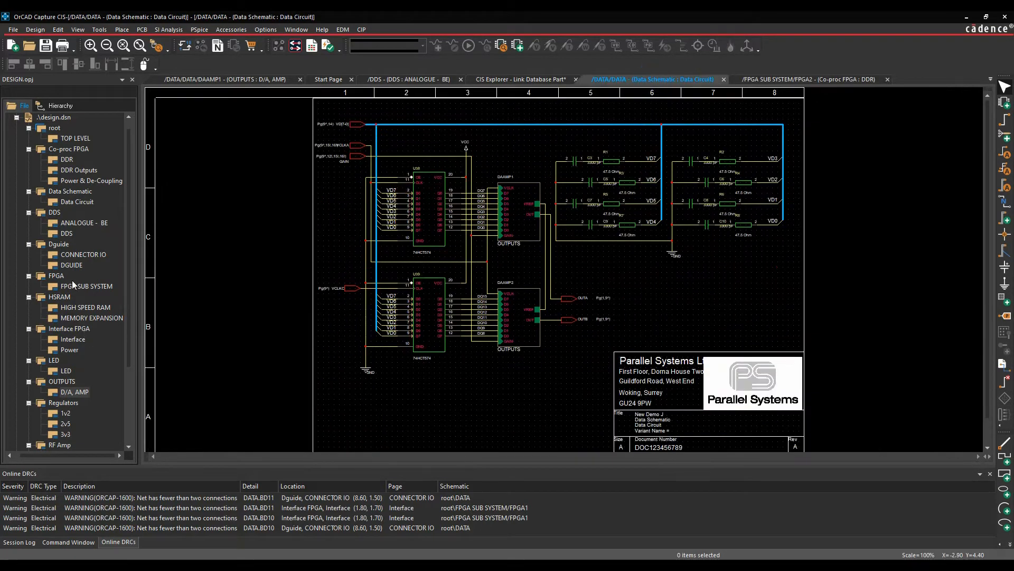
{"action": "double_click", "coordinate": [85, 307]}
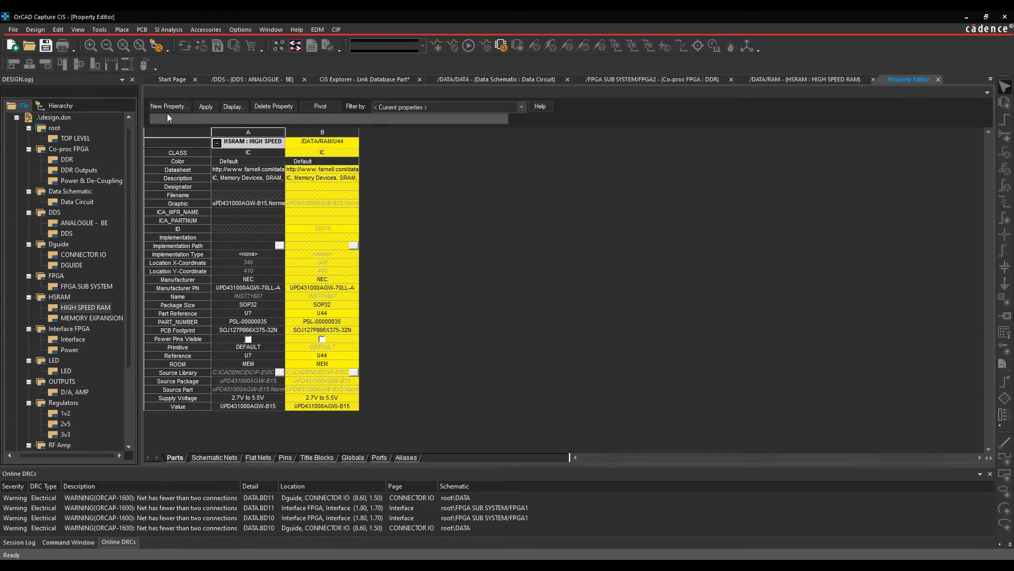
Add a MY_PROPERTY property with value STEVE to U44
{"action": "left_click", "coordinate": [168, 105]}
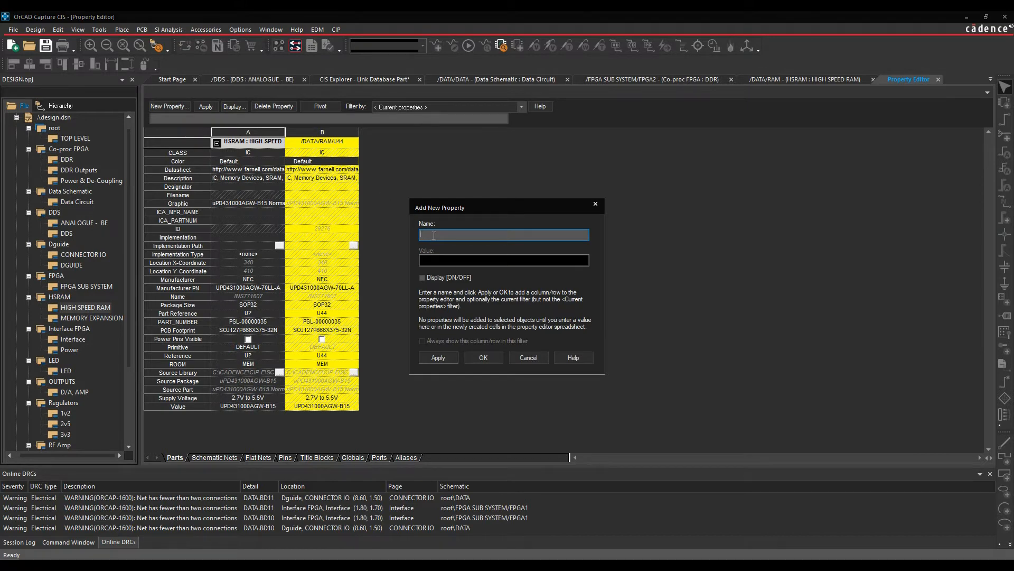
{"action": "type", "text": "MY_PROPERTY"}
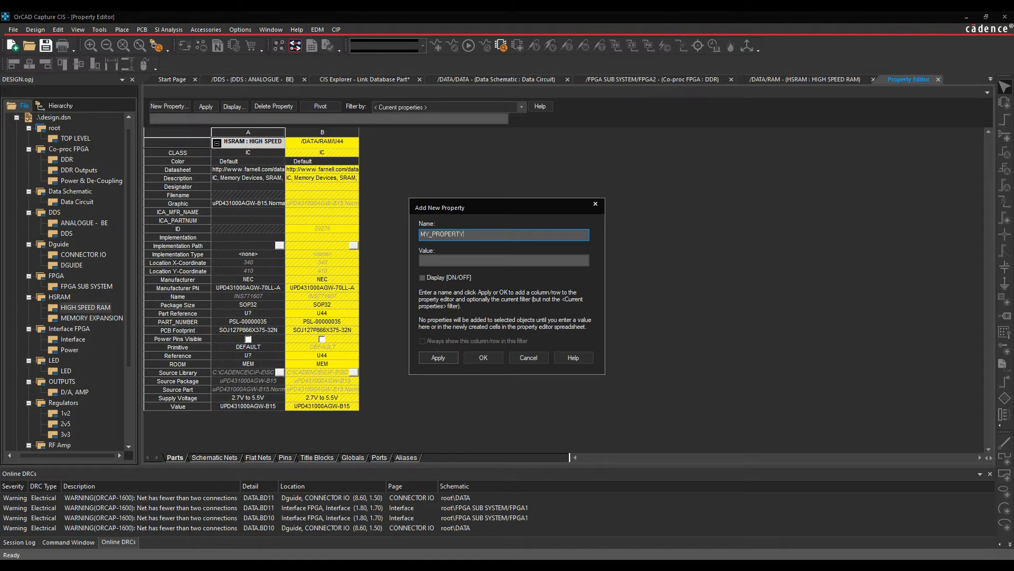
{"action": "type", "text": "STEV"}
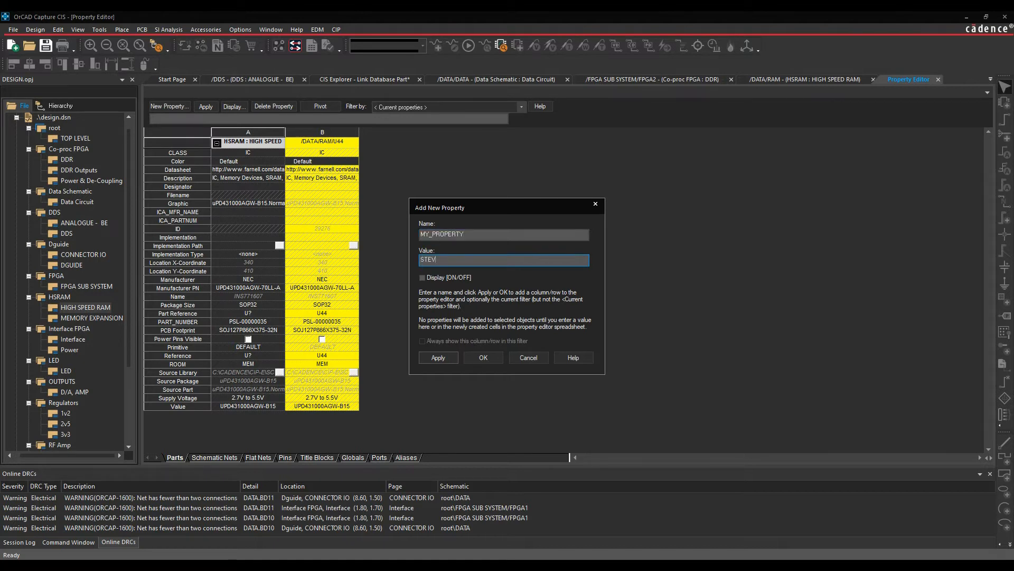
{"action": "left_click", "coordinate": [483, 358]}
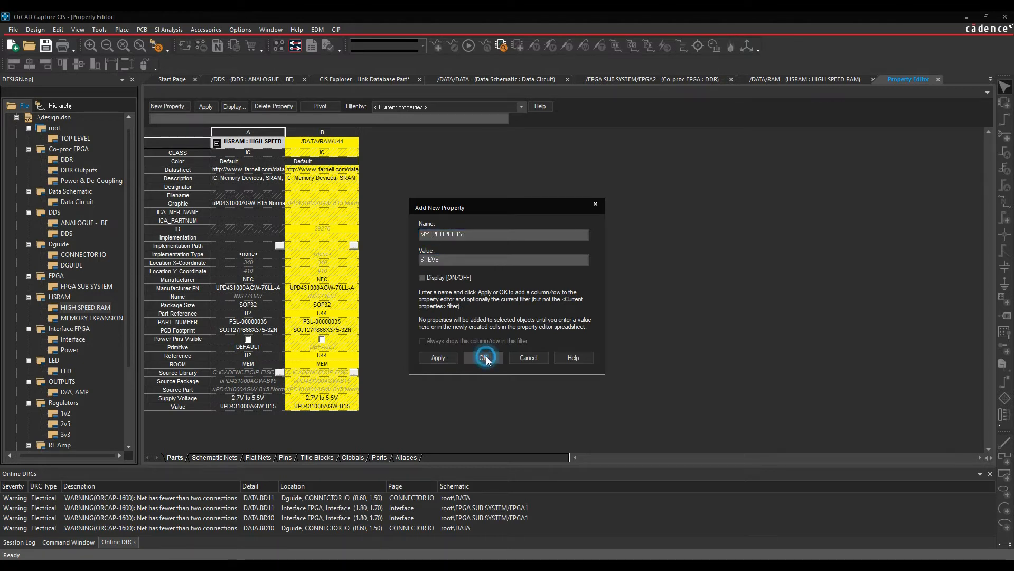
{"action": "left_click", "coordinate": [483, 357]}
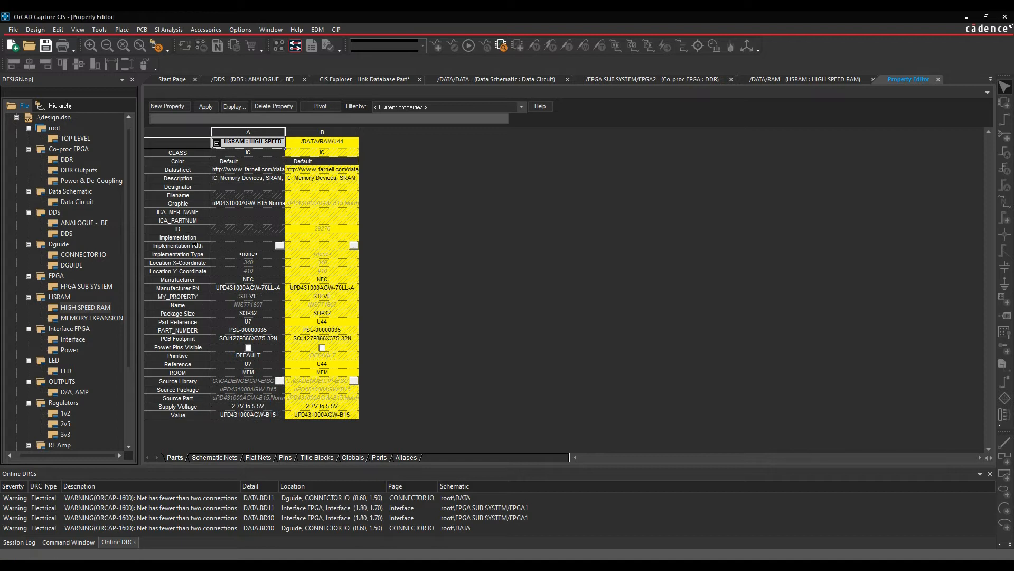
{"action": "mouse_move", "coordinate": [223, 247]}
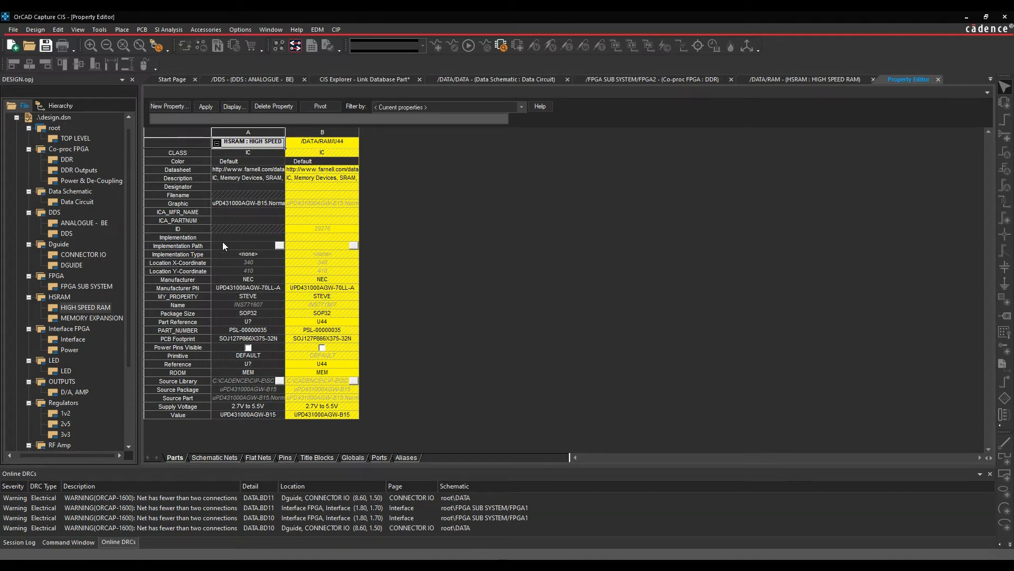
{"action": "double_click", "coordinate": [321, 304]}
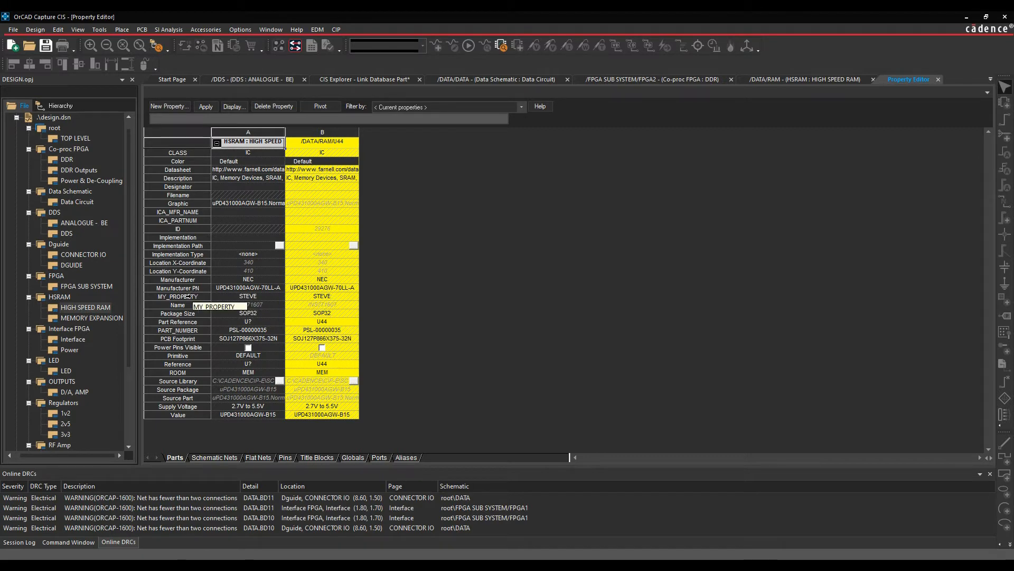
{"action": "left_click", "coordinate": [321, 295]}
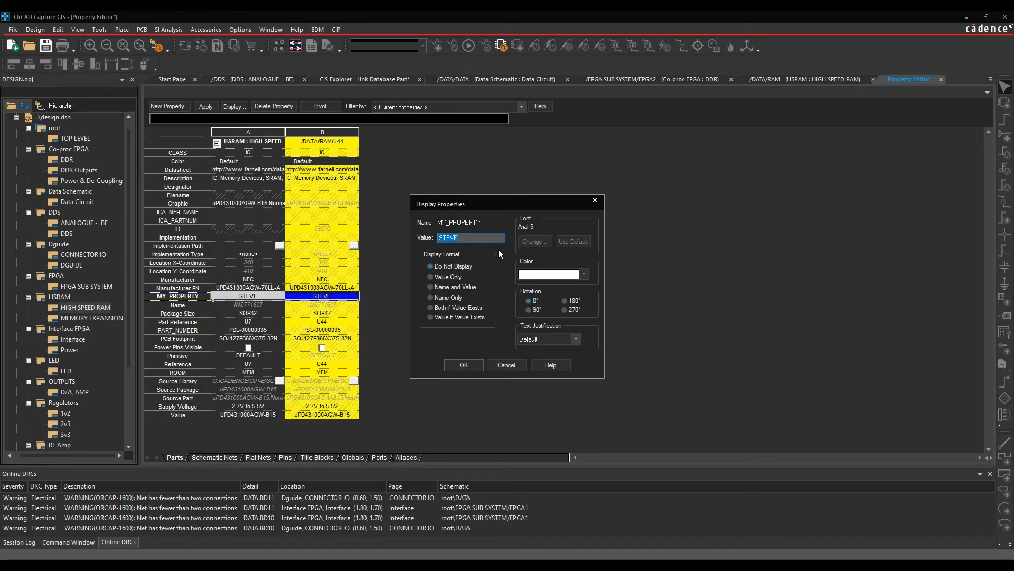
{"action": "mouse_move", "coordinate": [506, 364]}
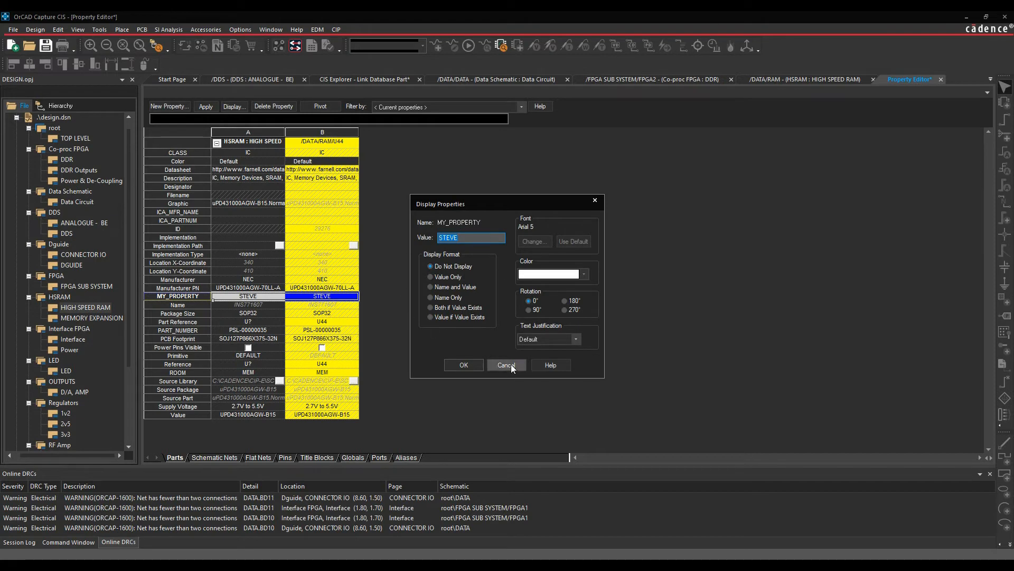
{"action": "left_click", "coordinate": [506, 364]}
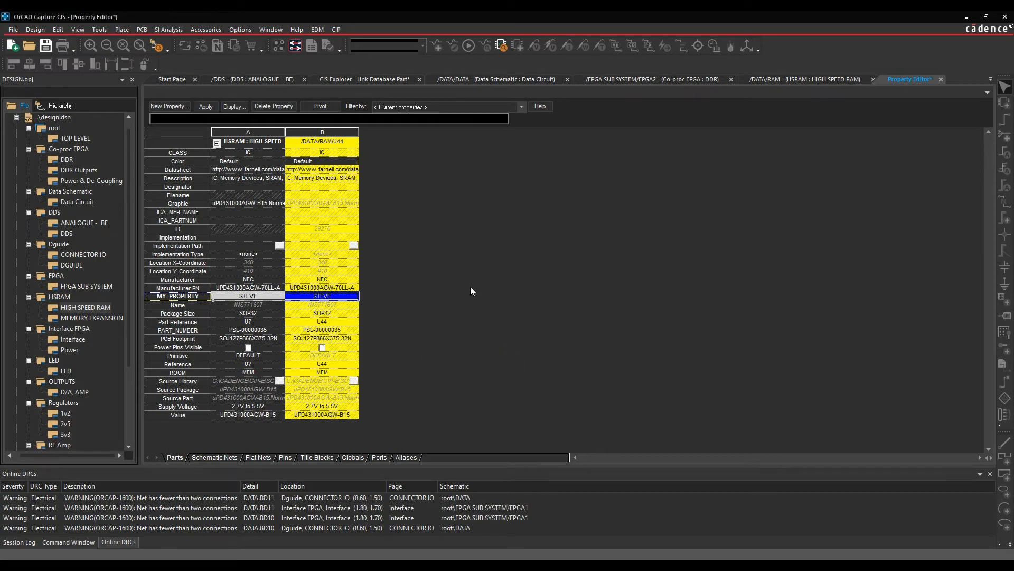
{"action": "mouse_move", "coordinate": [458, 106]}
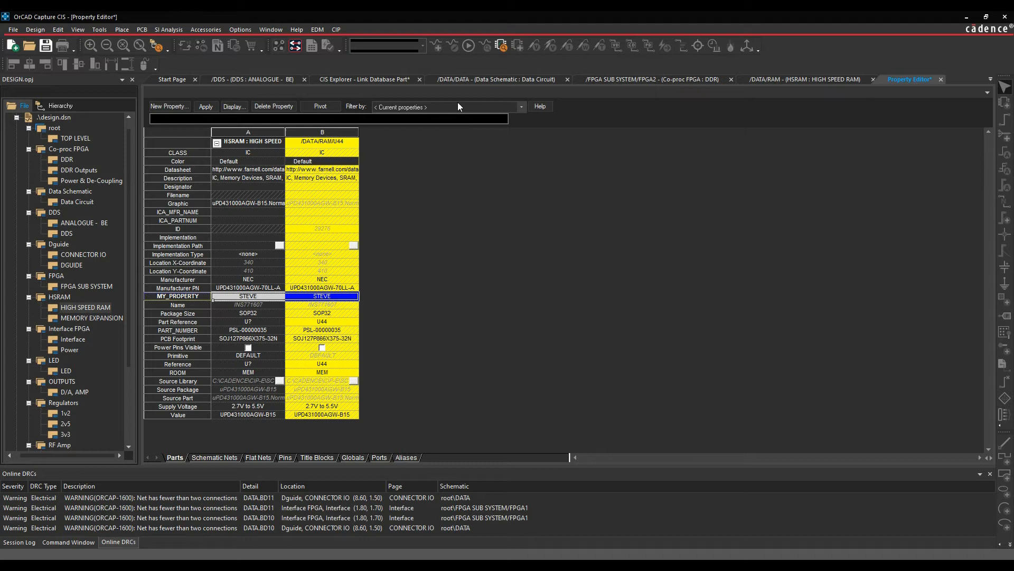
Filter U44's properties by Allegro PCB Designer, then OrCAD PCB Designer Professional and Standard
{"action": "left_click", "coordinate": [520, 107]}
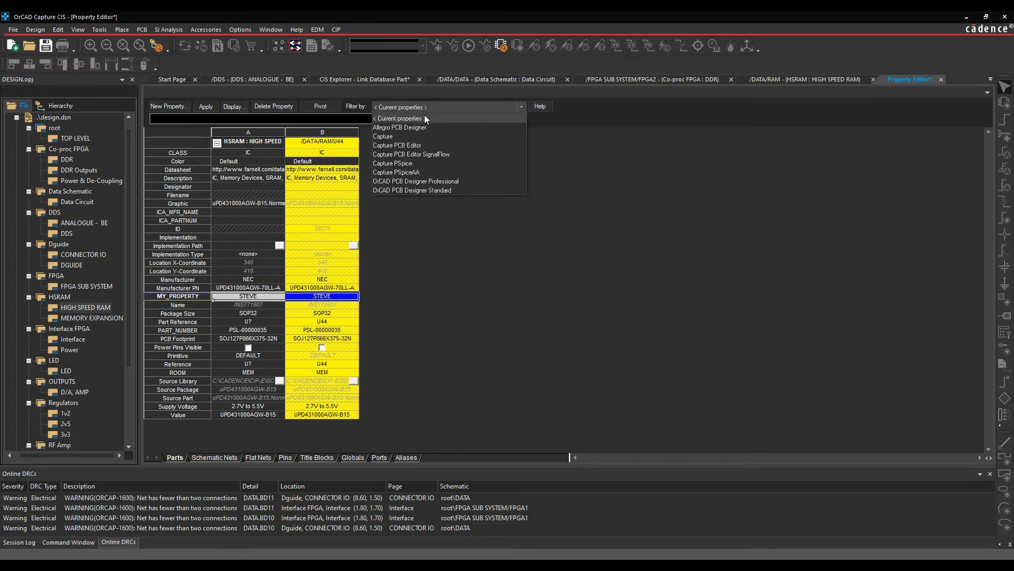
{"action": "mouse_move", "coordinate": [424, 122]}
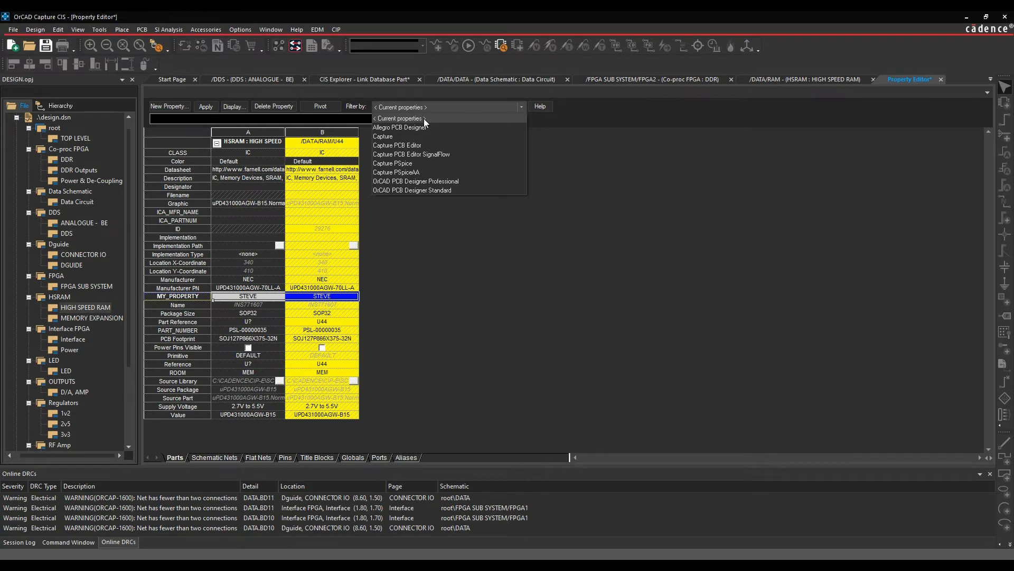
{"action": "left_click", "coordinate": [399, 127]}
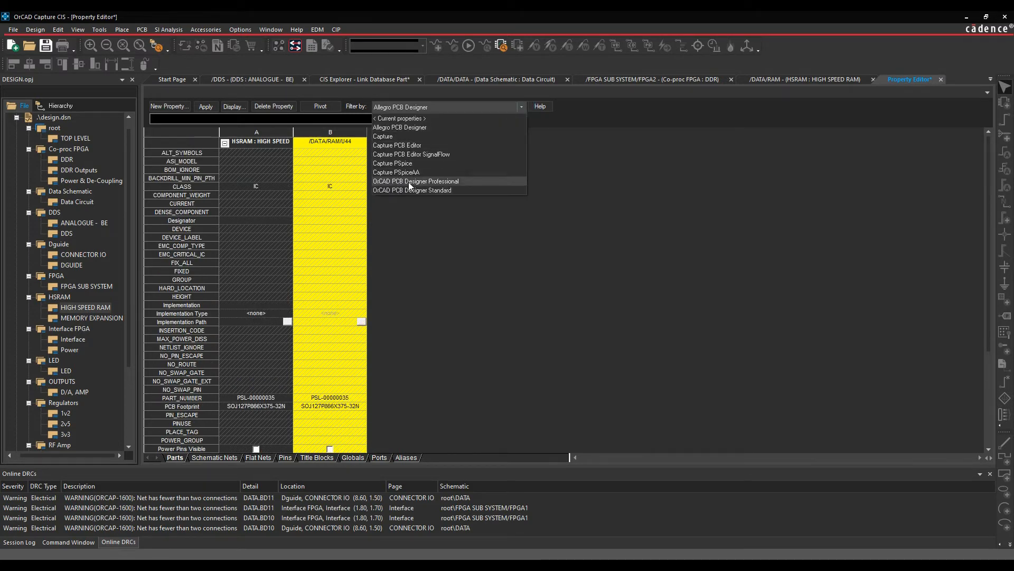
{"action": "left_click", "coordinate": [415, 180]}
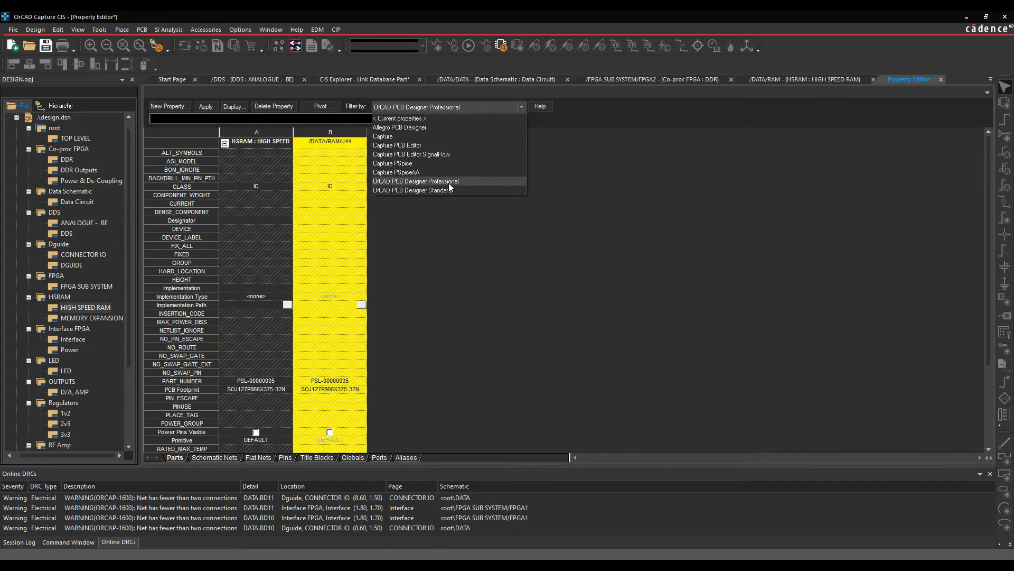
{"action": "left_click", "coordinate": [412, 190]}
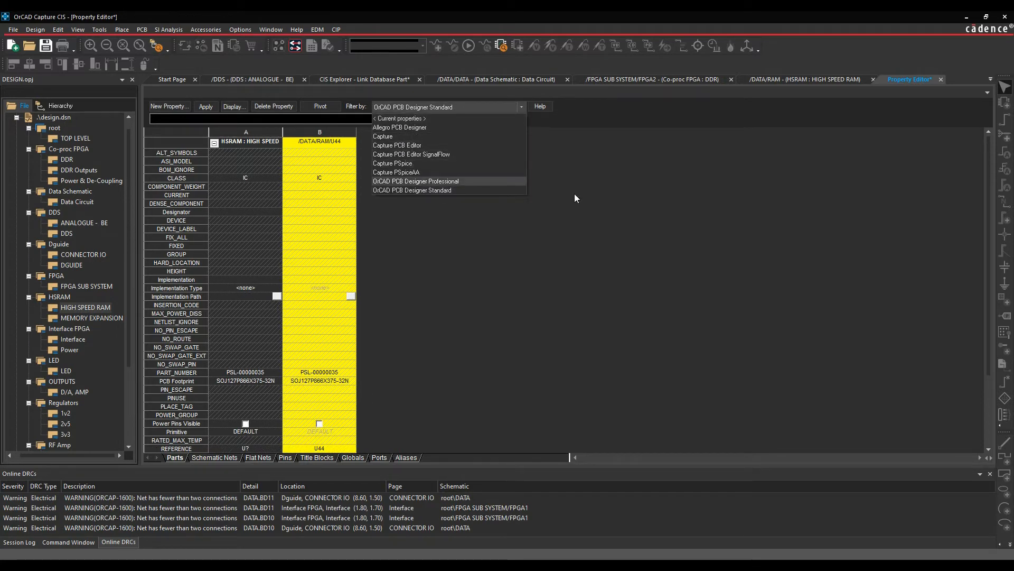
{"action": "mouse_move", "coordinate": [399, 117]}
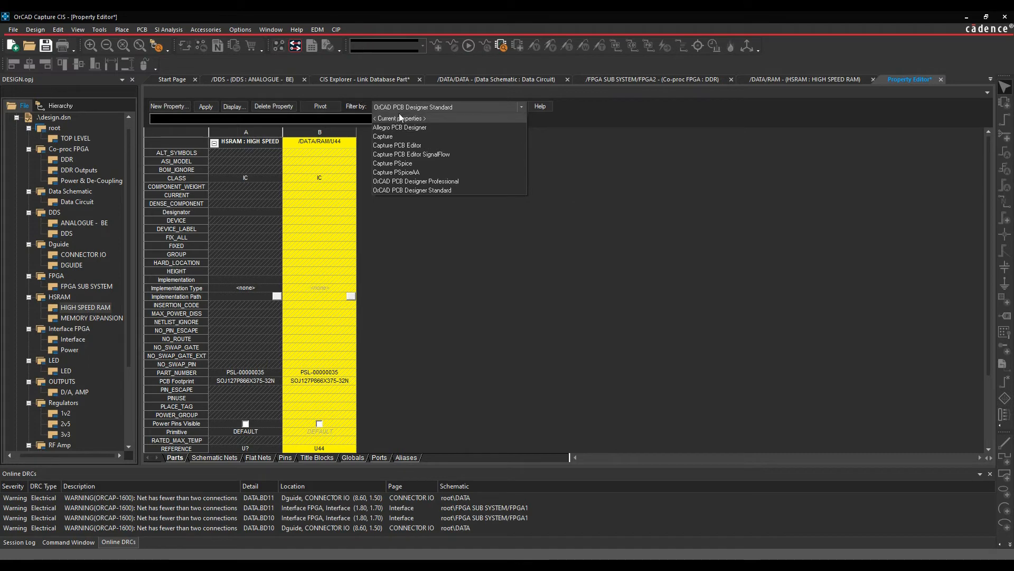
Reset the filter to Current properties and show the empty Schematic Nets sheet
{"action": "left_click", "coordinate": [399, 117]}
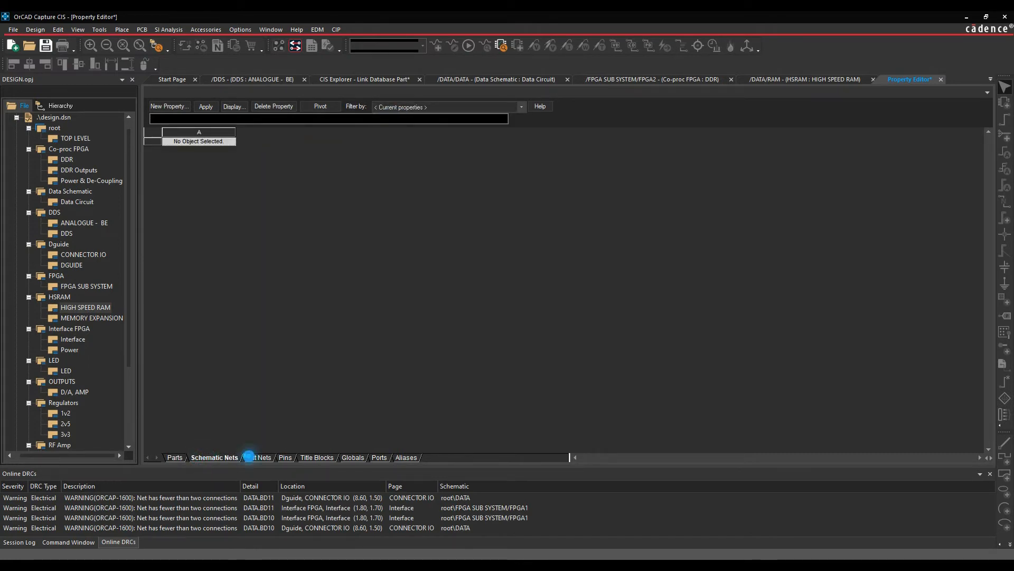
{"action": "left_click", "coordinate": [284, 456]}
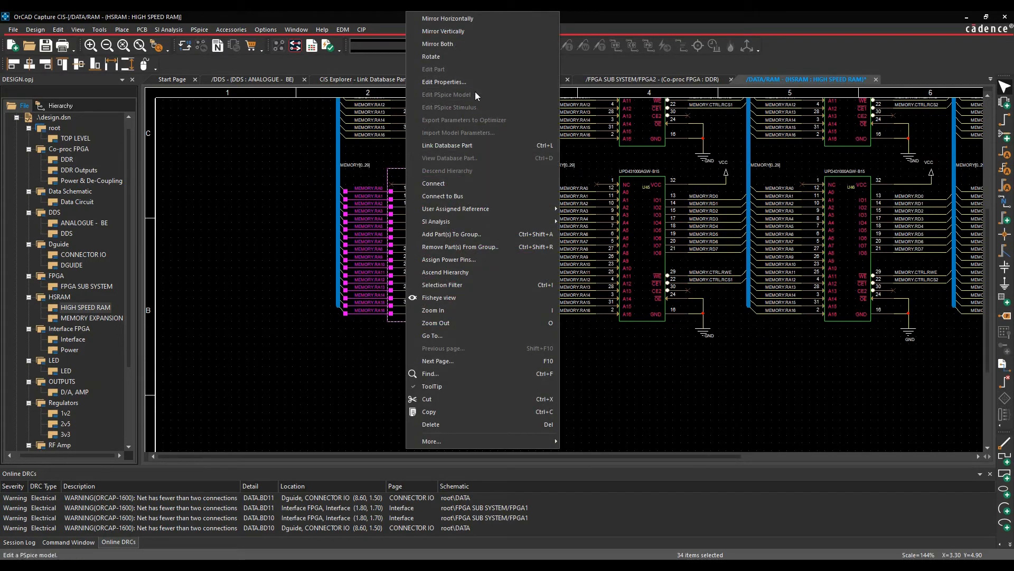
Reload the editor with U44 and the selected nets and browse Parts, Schematic Nets, Title Blocks and Aliases sheets
{"action": "left_click", "coordinate": [445, 83]}
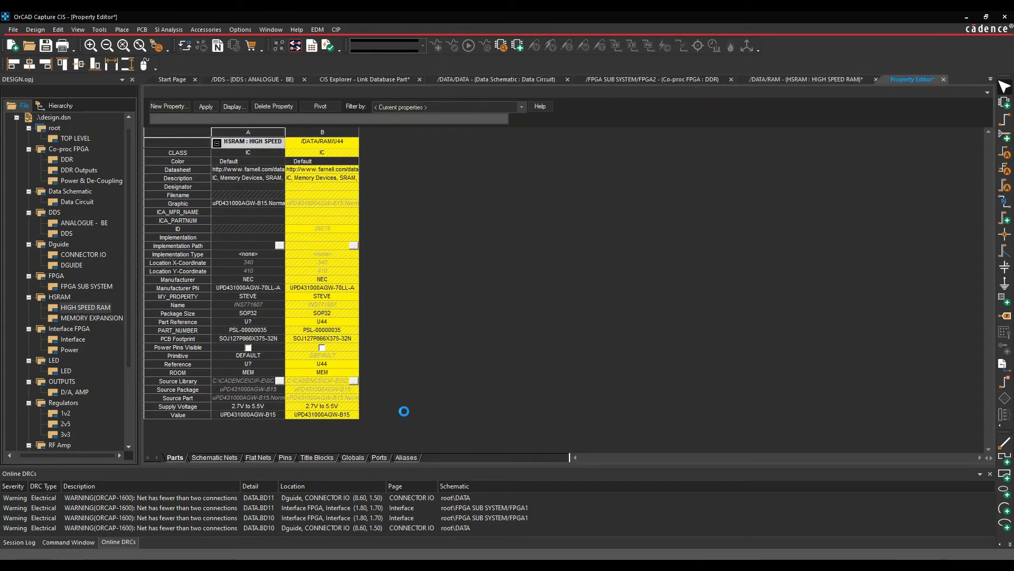
{"action": "left_click", "coordinate": [215, 458]}
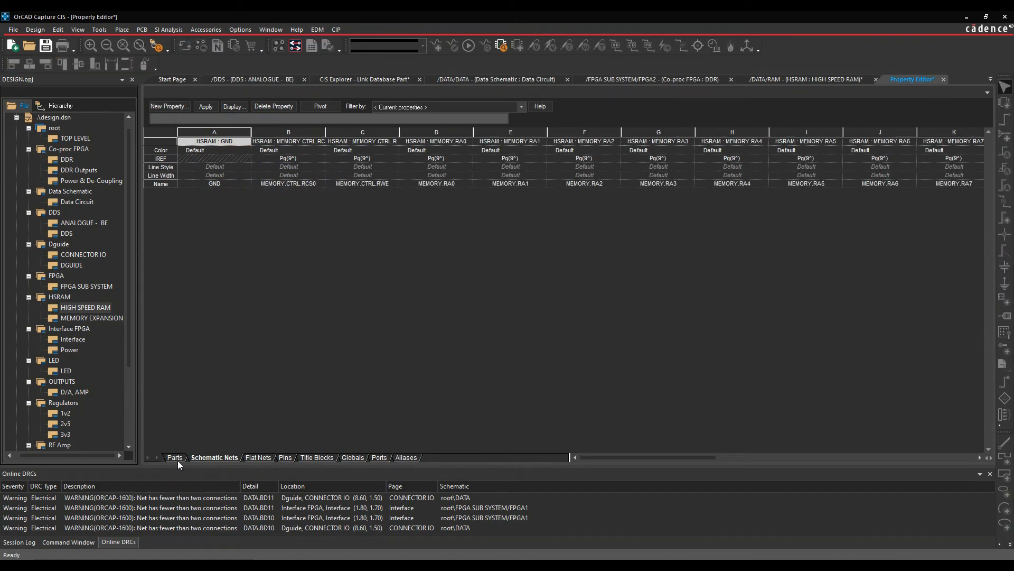
{"action": "left_click", "coordinate": [175, 456]}
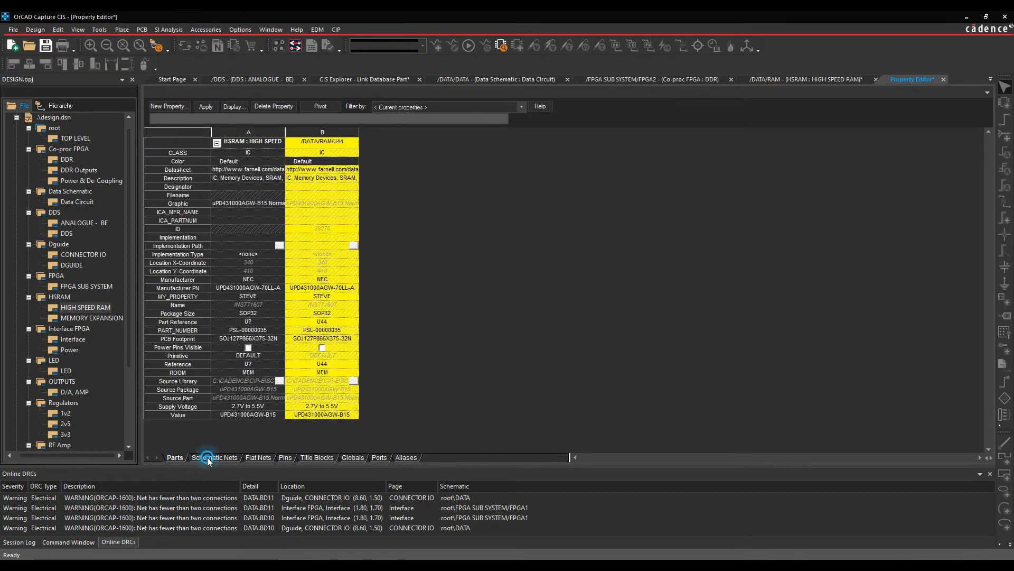
{"action": "left_click", "coordinate": [258, 457]}
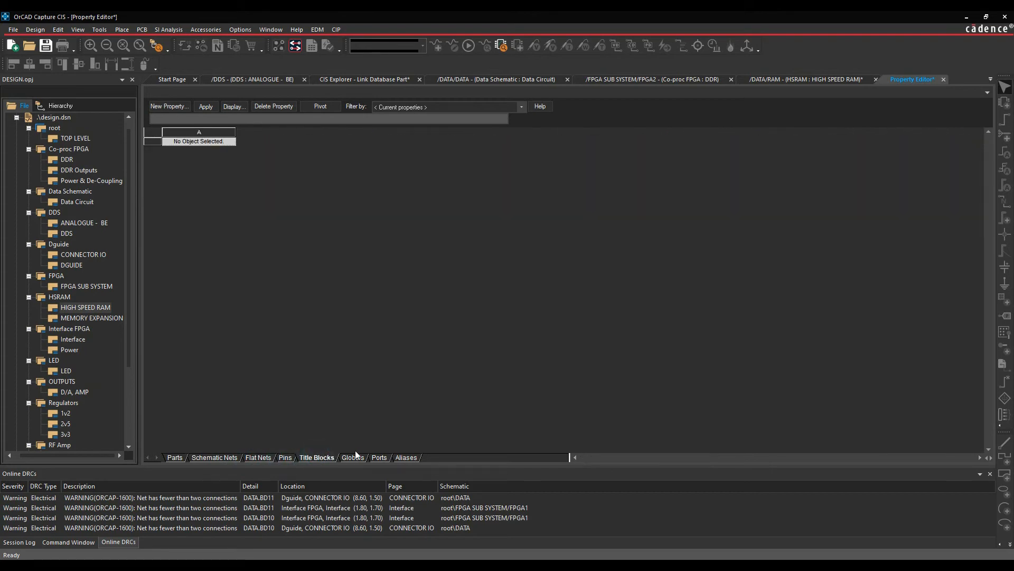
{"action": "left_click", "coordinate": [405, 456]}
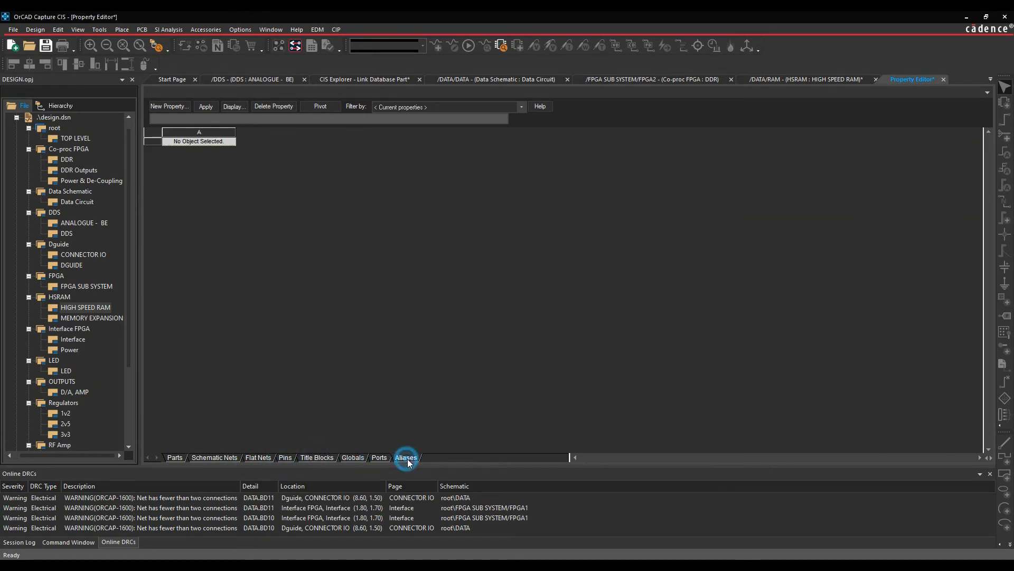
{"action": "left_click", "coordinate": [406, 457]}
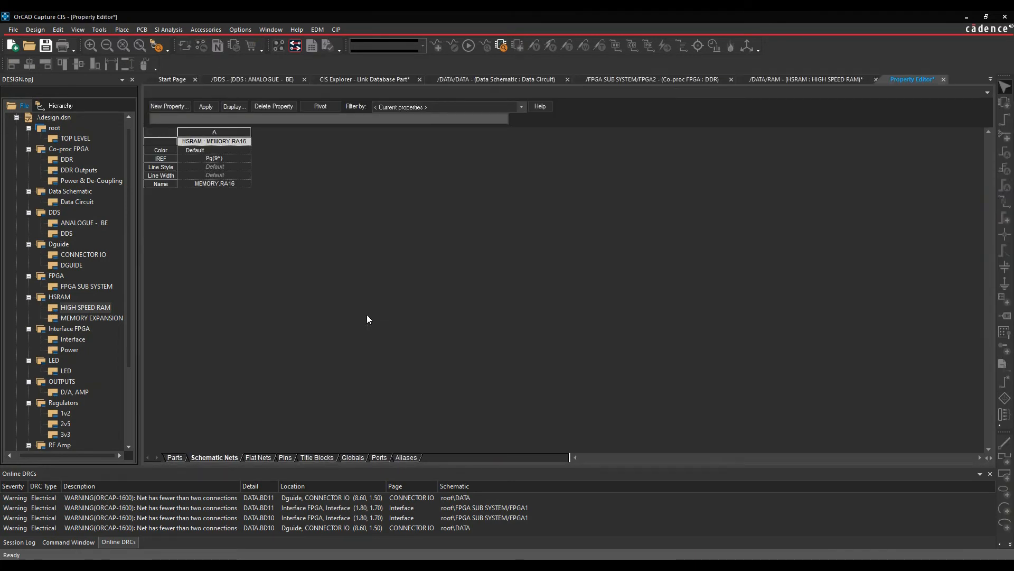
{"action": "mouse_move", "coordinate": [185, 172]}
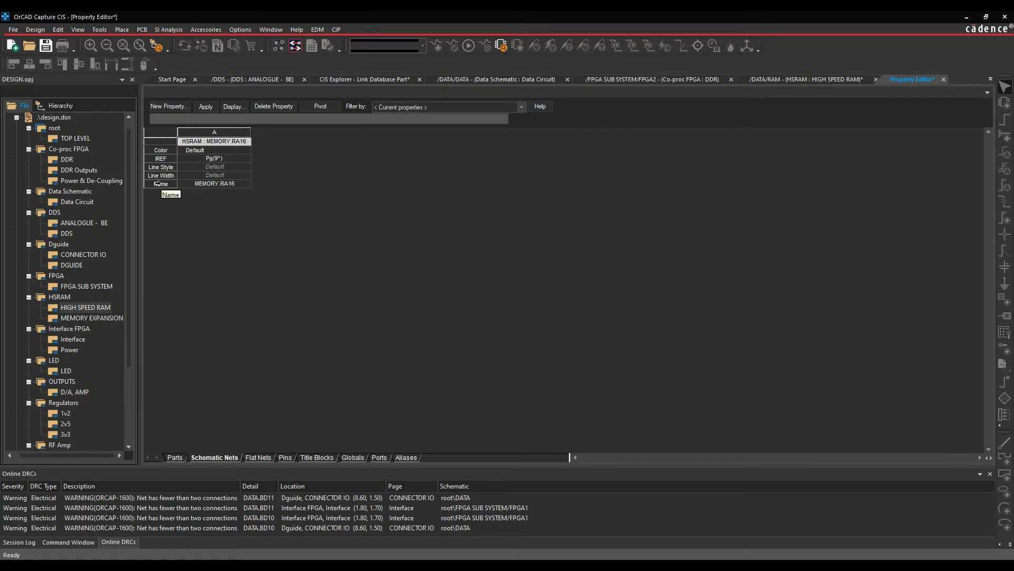
Filter net MEMORY:RA16's properties to Allegro PCB Designer and deselect it on the schematic
{"action": "left_click", "coordinate": [521, 107]}
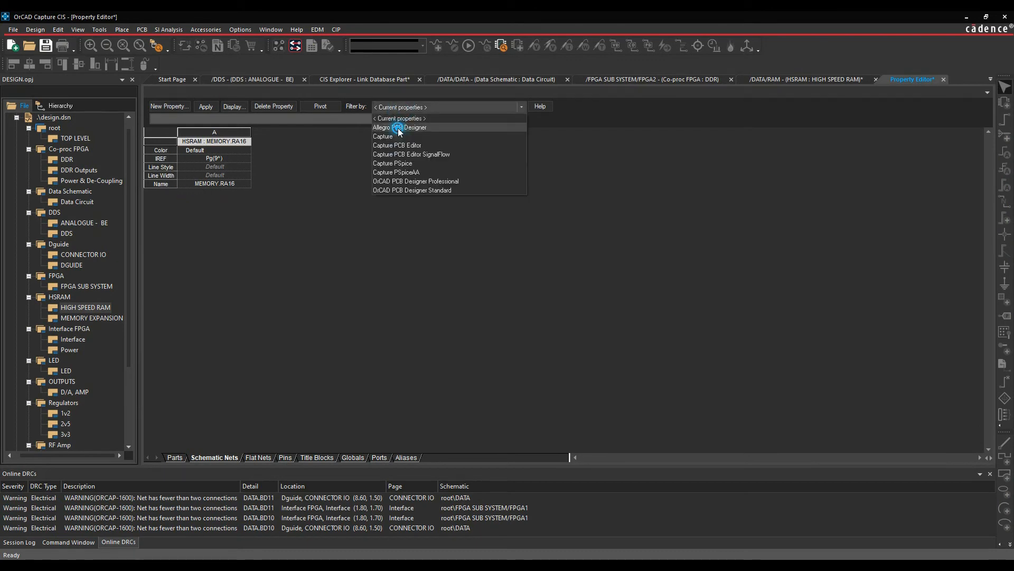
{"action": "left_click", "coordinate": [399, 127]}
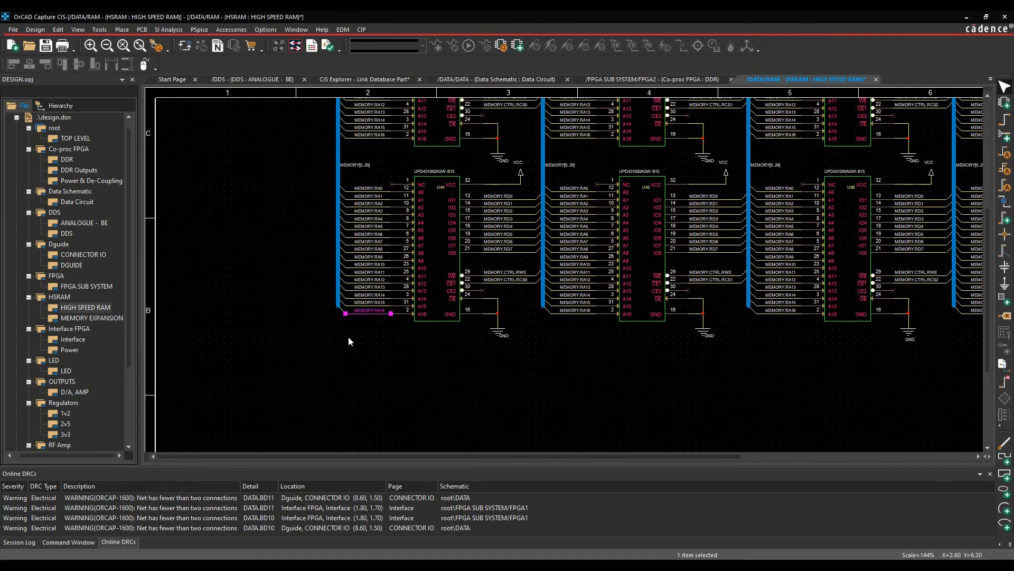
{"action": "left_click", "coordinate": [350, 342]}
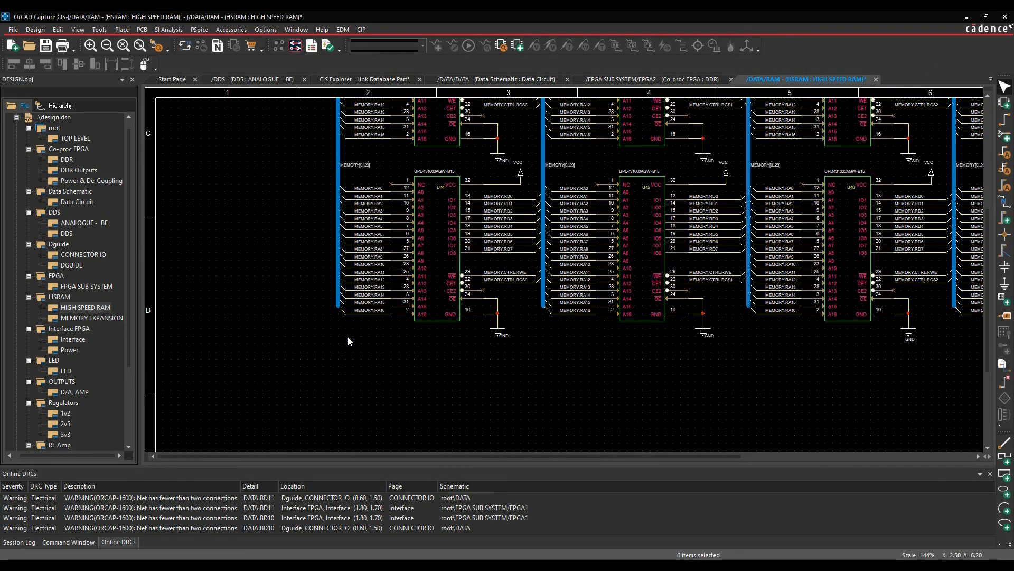
{"action": "mouse_move", "coordinate": [337, 355]}
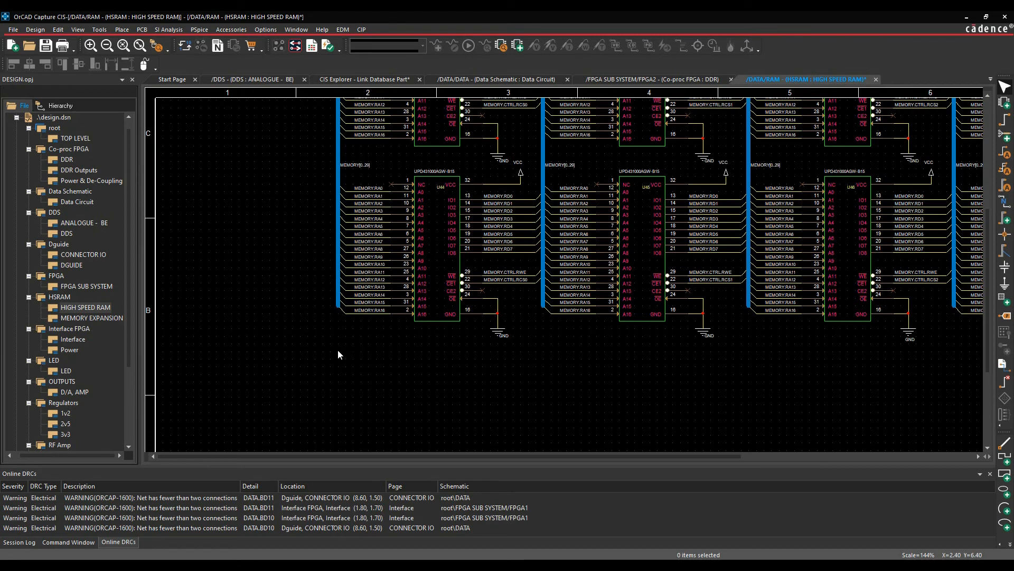
{"action": "mouse_move", "coordinate": [311, 46]}
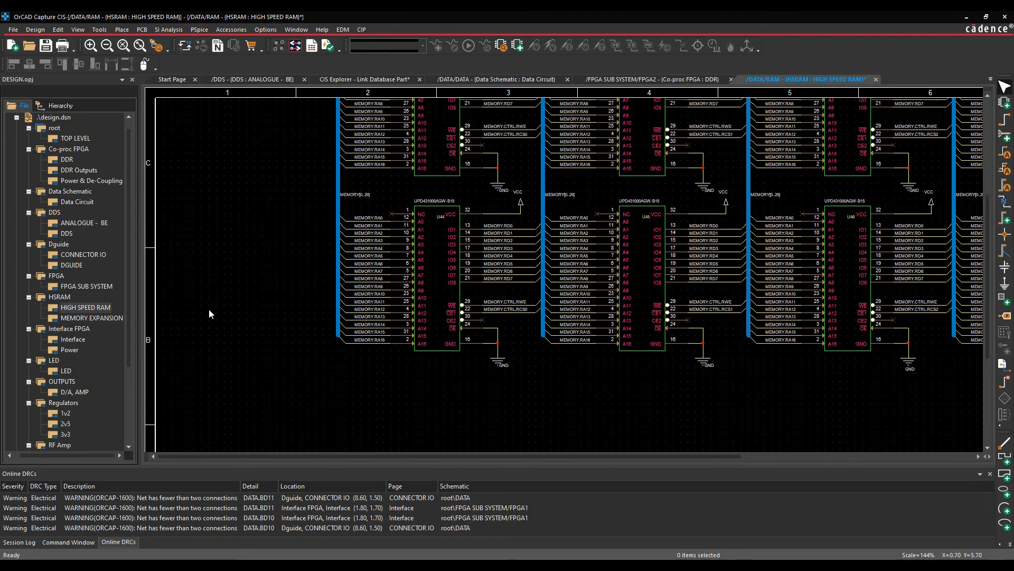
Reopen net MEMORY:RA16's Allegro properties, then close the Property Editor
{"action": "double_click", "coordinate": [369, 341]}
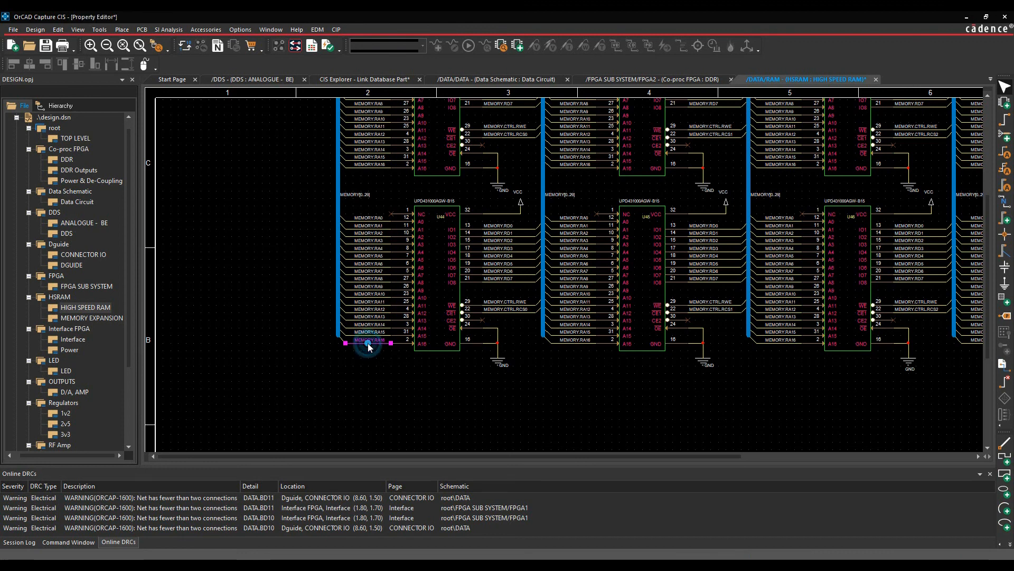
{"action": "double_click", "coordinate": [368, 343]}
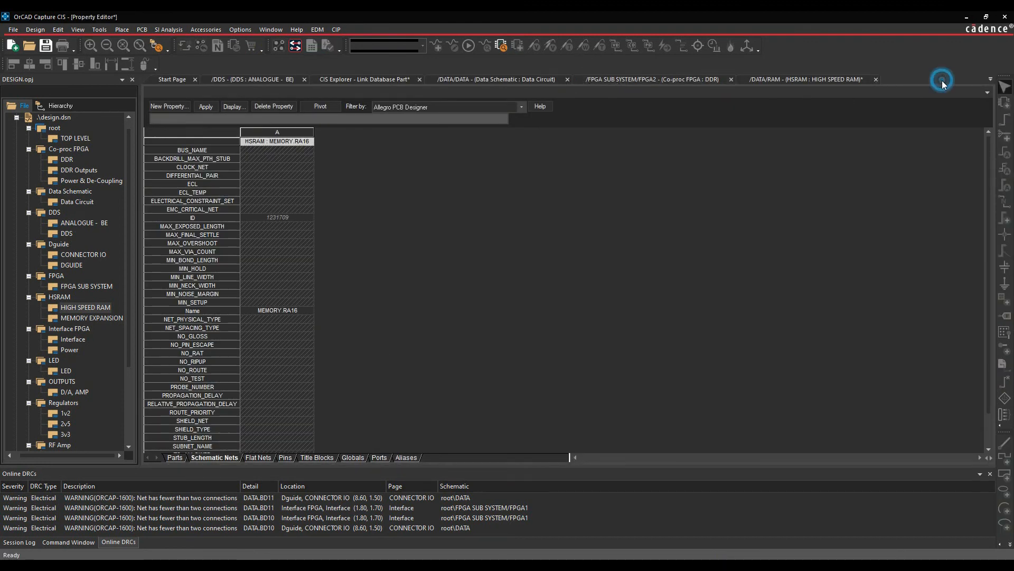
{"action": "left_click", "coordinate": [805, 80]}
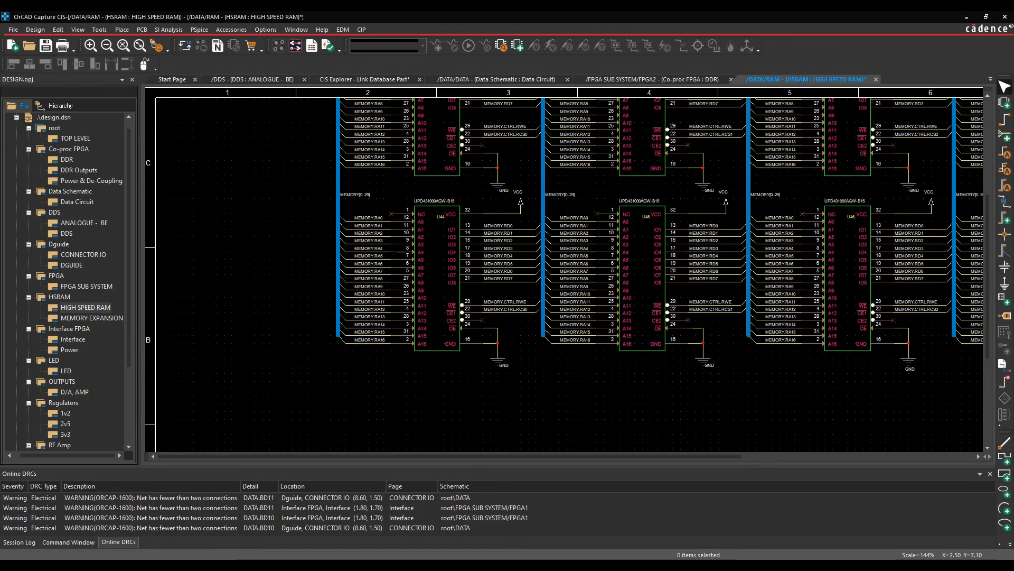